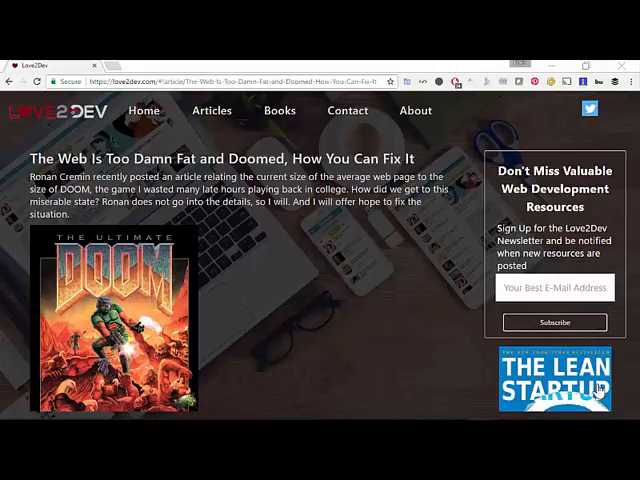
Scroll the blog post, then in DevTools' Network panel reach the red image requests failing with ERR_BLOCKED_BY_CLIENT.
scroll(down, 3)
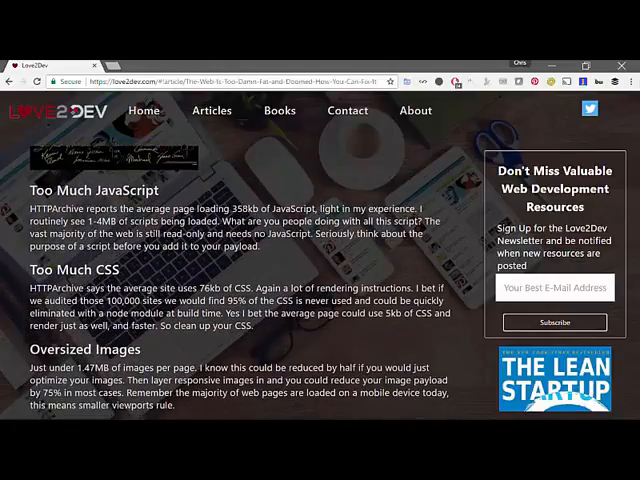
scroll(down, 3)
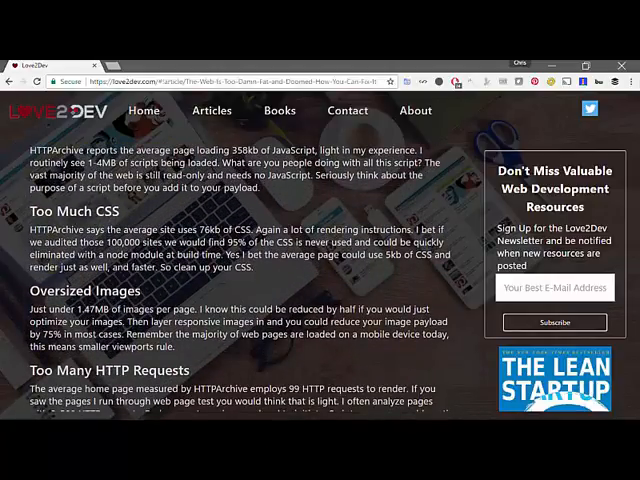
scroll(down, 3)
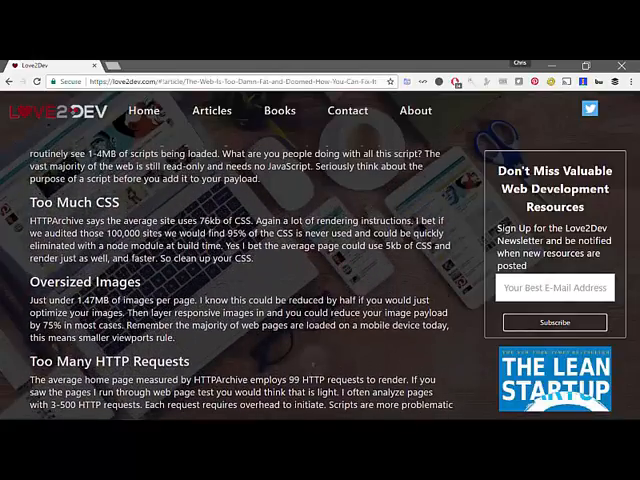
scroll(down, 3)
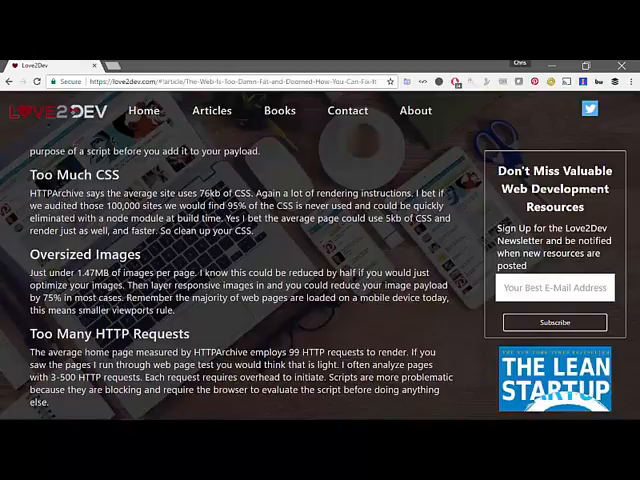
key(F12)
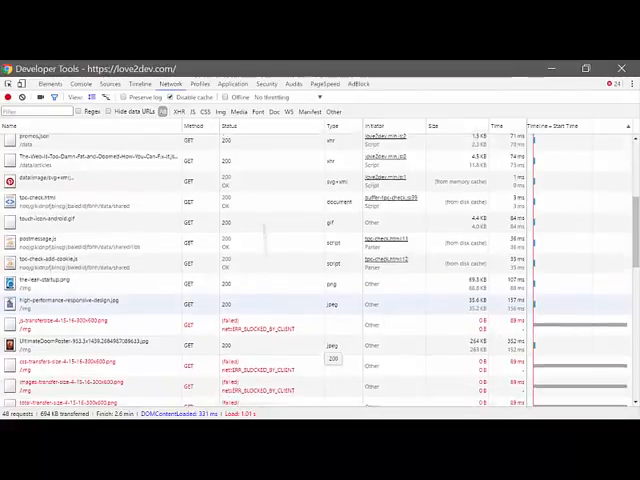
scroll(down, 3)
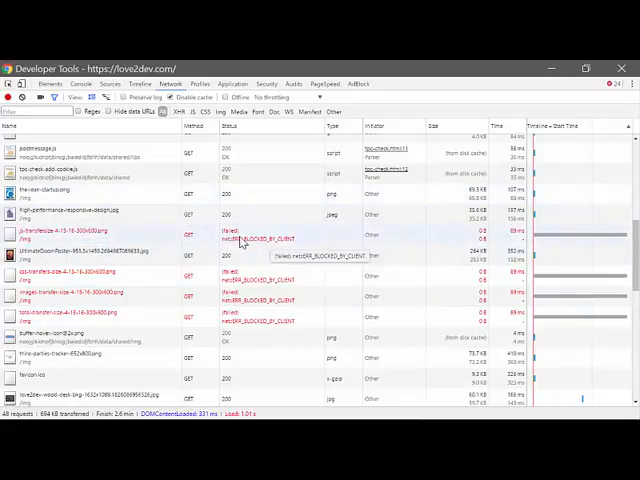
mouse_move(284, 250)
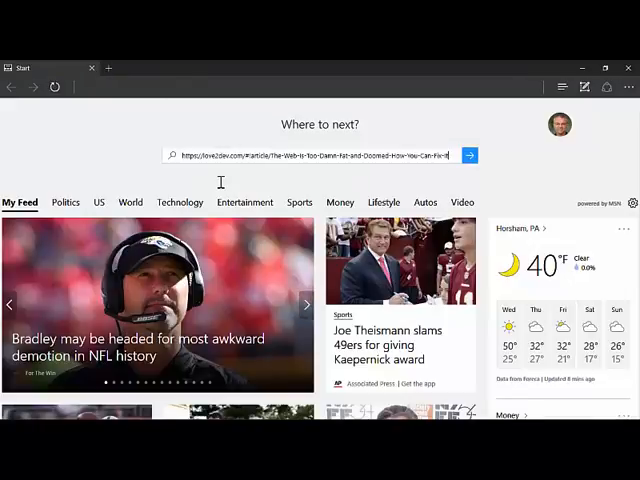
Load the article URL in Edge, confirm its images render, and return to the DevTools window.
click(468, 156)
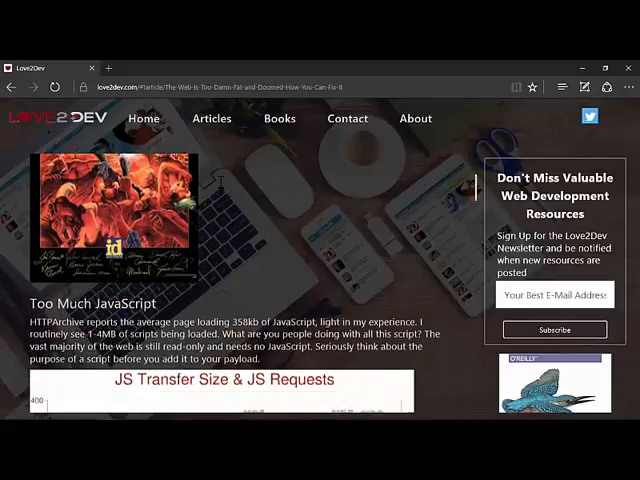
scroll(down, 3)
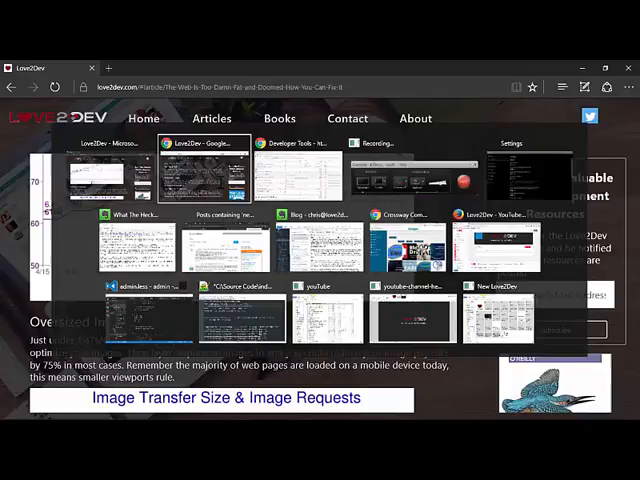
click(296, 170)
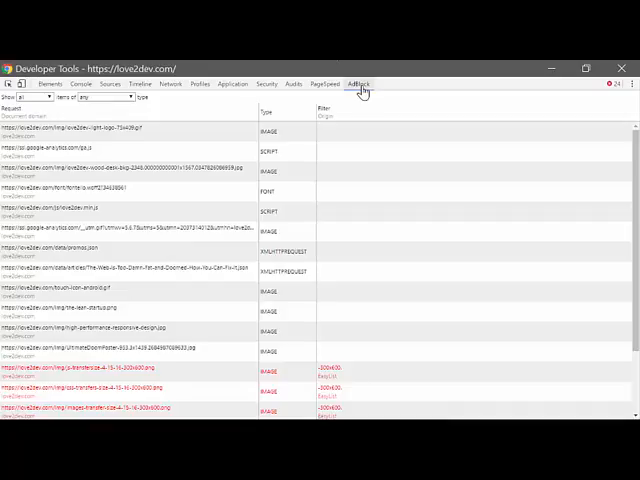
Scroll the Adblock Plus request log to the blocked image requests and the filters responsible.
scroll(down, 3)
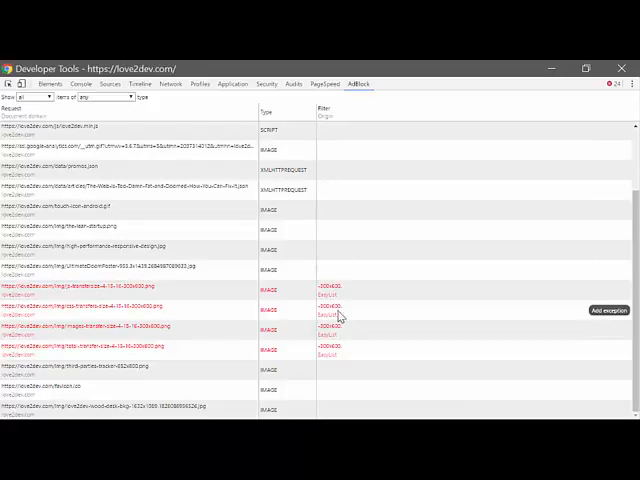
mouse_move(352, 348)
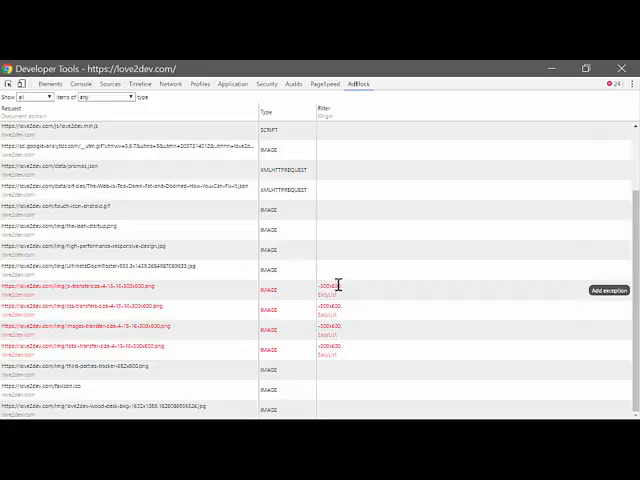
mouse_move(370, 304)
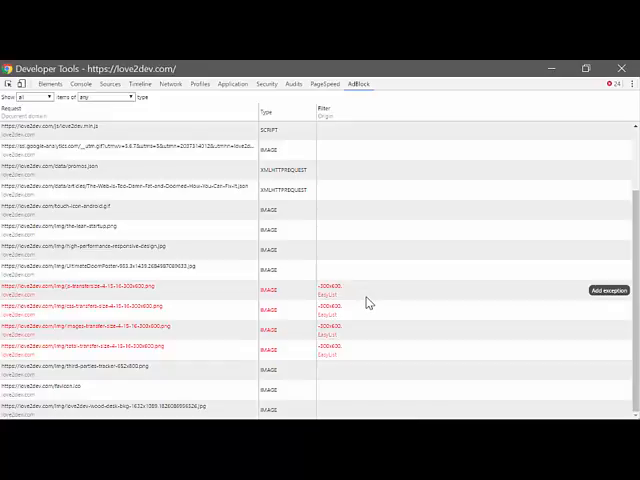